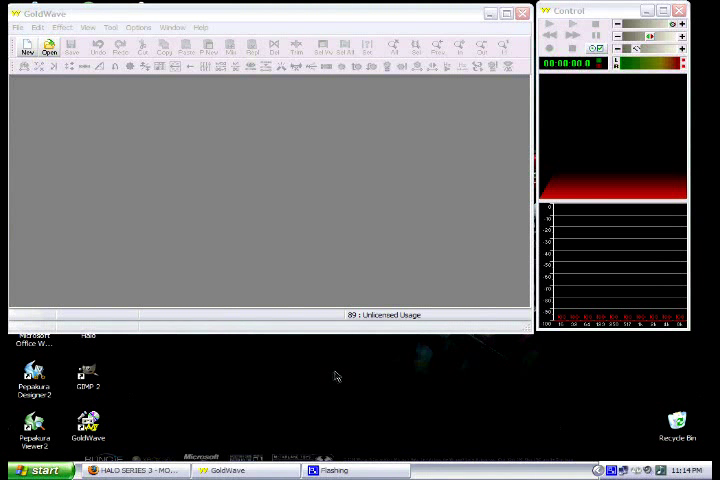
mouse_move(250, 20)
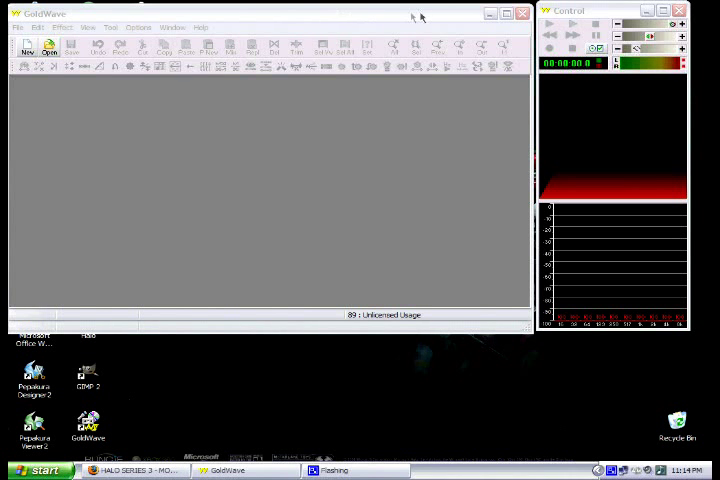
mouse_move(434, 30)
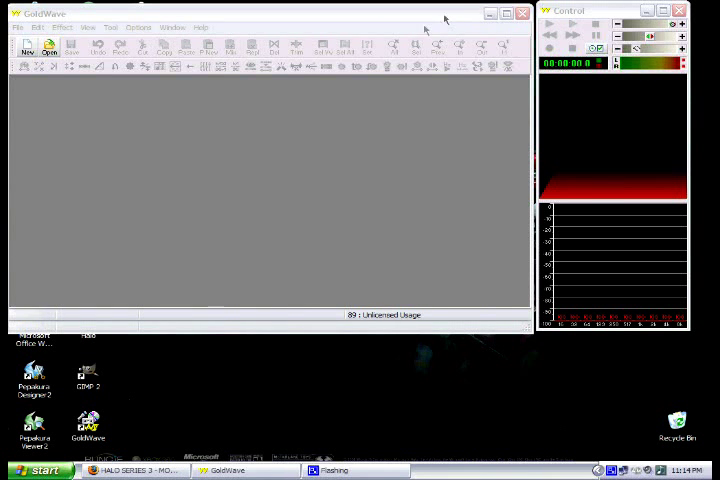
Launch Sound Recorder from the Windows XP Start menu
left_click(37, 471)
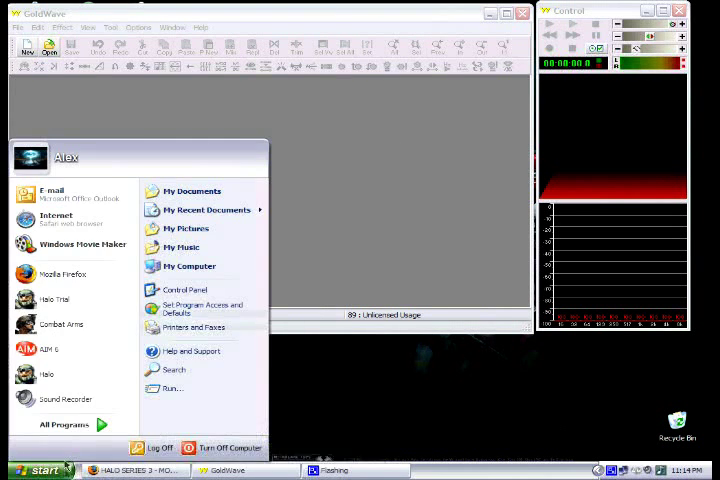
left_click(68, 424)
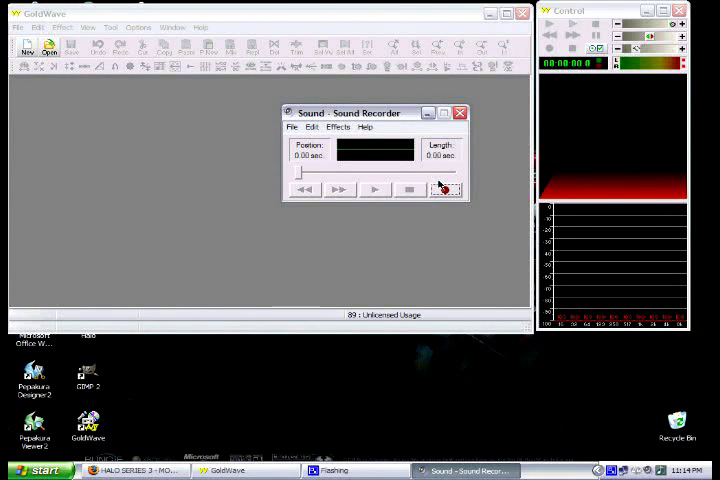
left_click(313, 127)
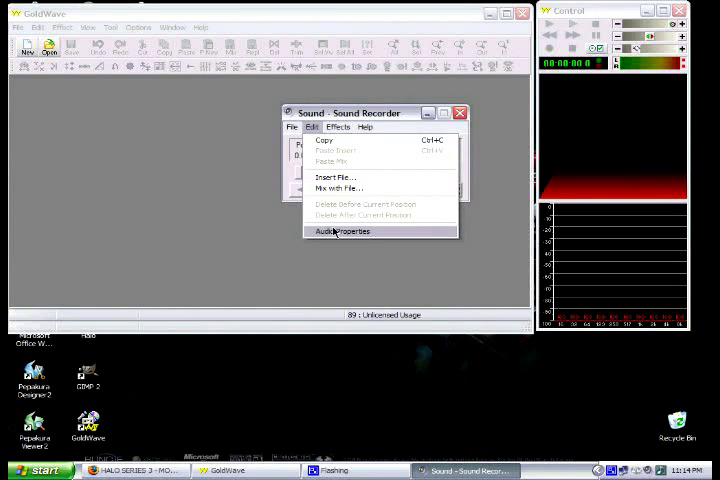
left_click(341, 231)
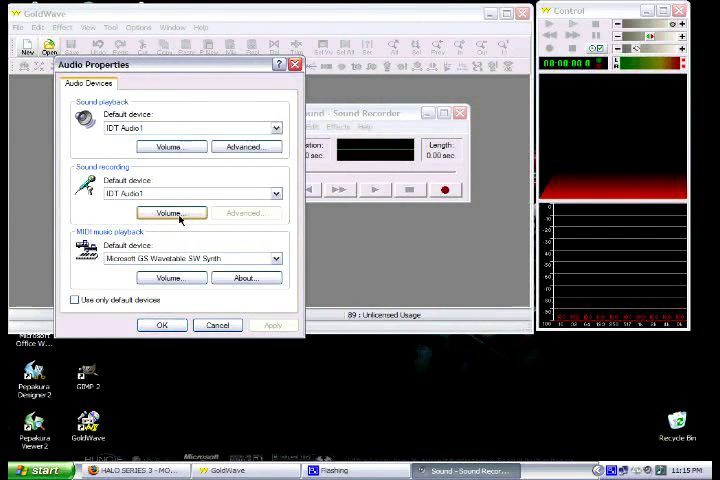
left_click(171, 213)
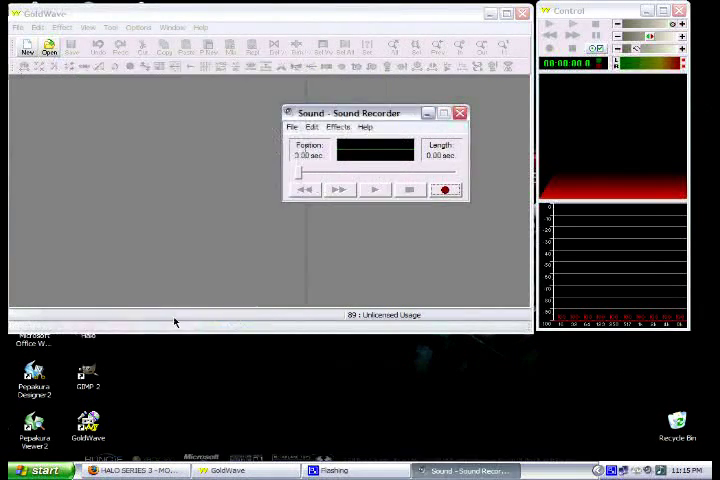
Record a five-second voice clip in Sound Recorder and save it
left_click(445, 189)
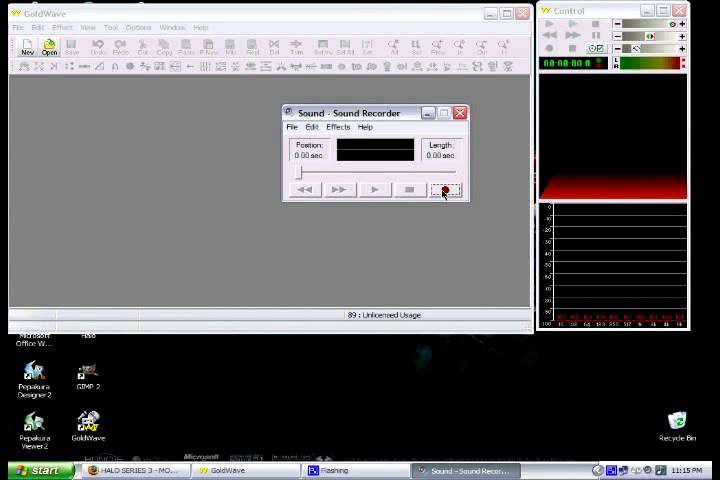
left_click(444, 189)
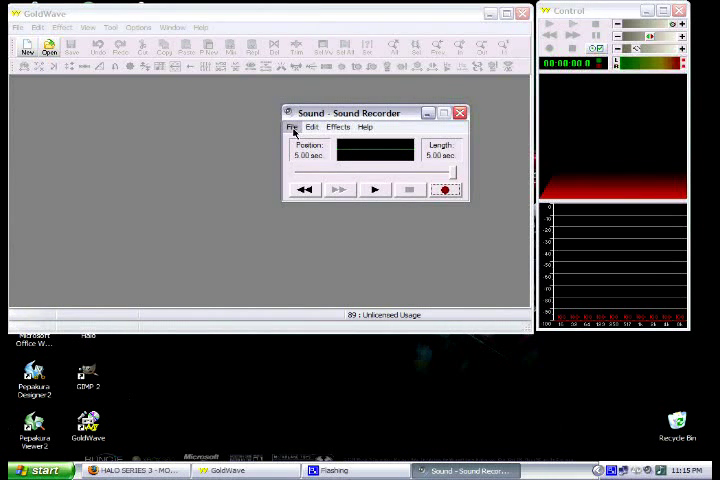
left_click(291, 127)
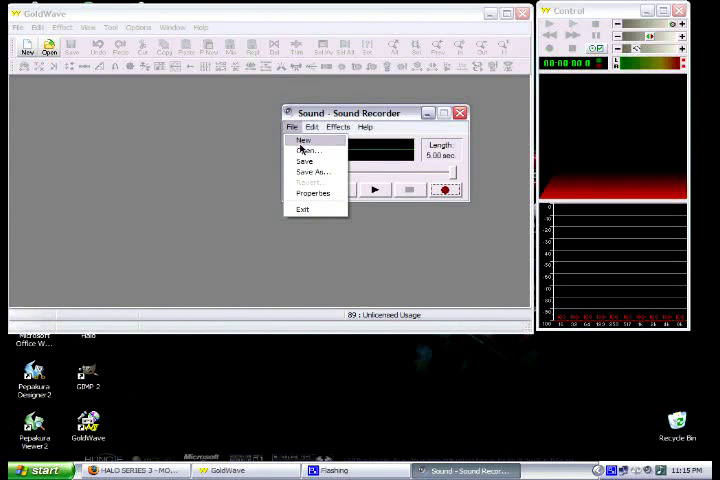
left_click(311, 171)
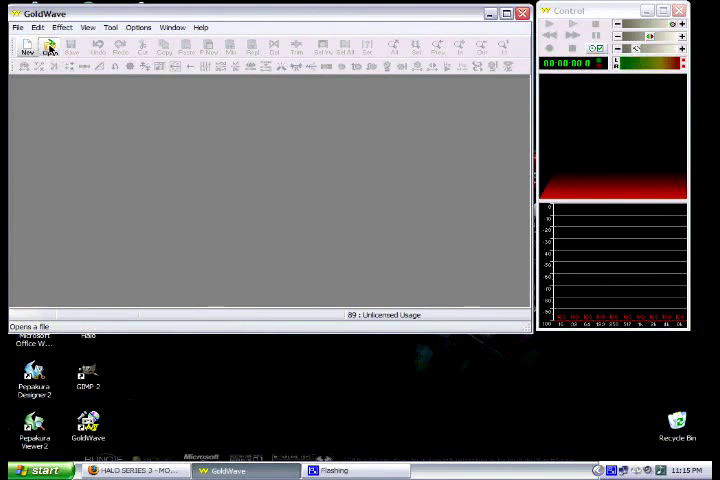
Open 'testing 1' in GoldWave and apply the echo 1 preset with 0.5-second delay
left_click(51, 48)
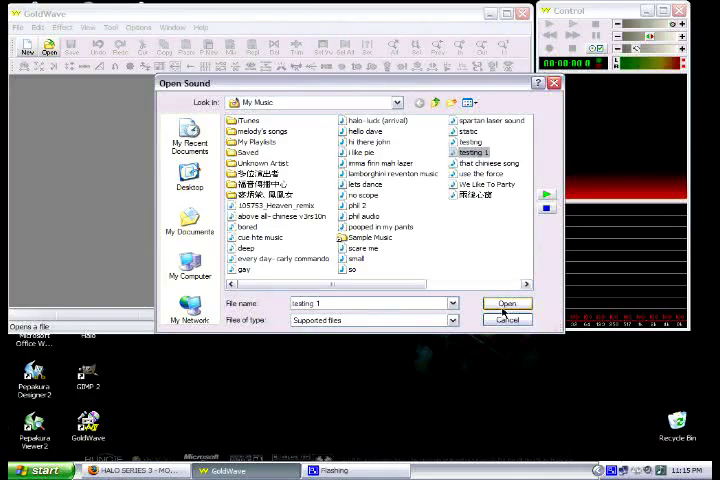
left_click(507, 303)
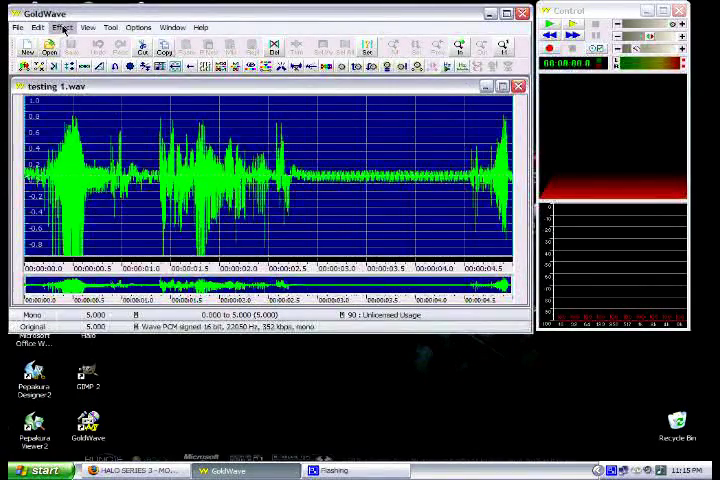
left_click(64, 26)
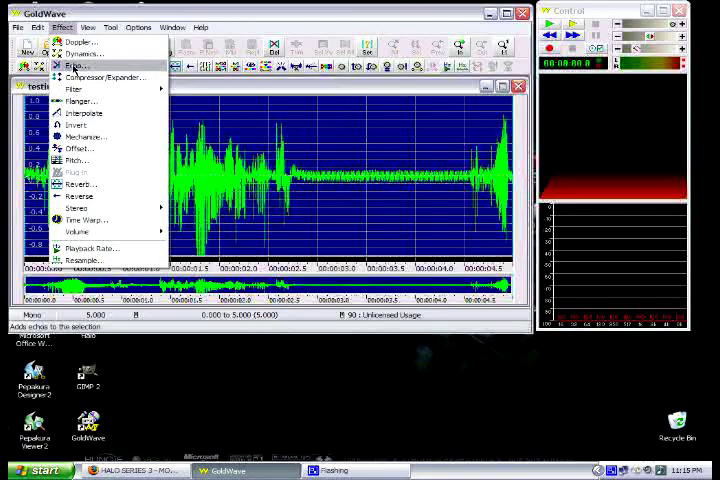
left_click(72, 68)
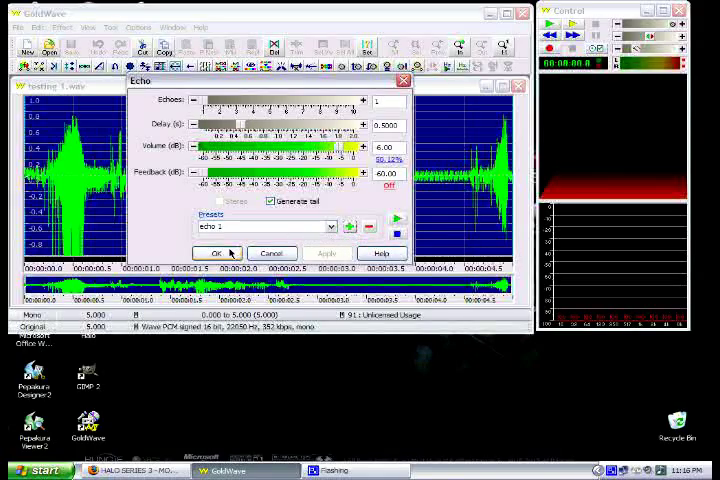
left_click(215, 253)
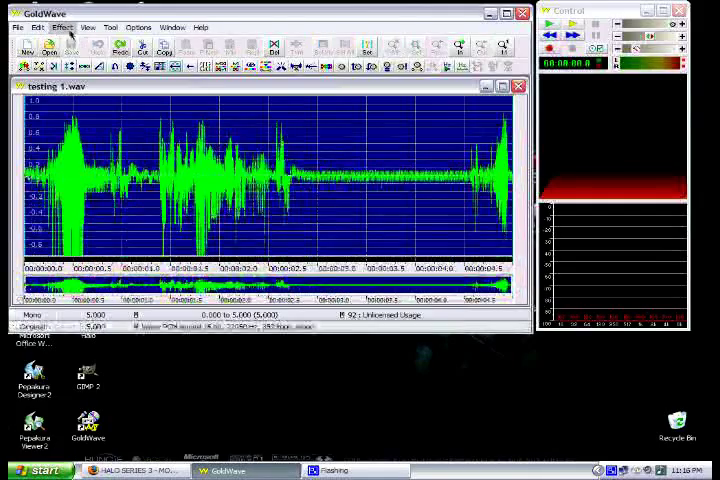
Save a Pitch preset 'deep' with Scale 79.5%, leaving the clip unchanged
left_click(64, 26)
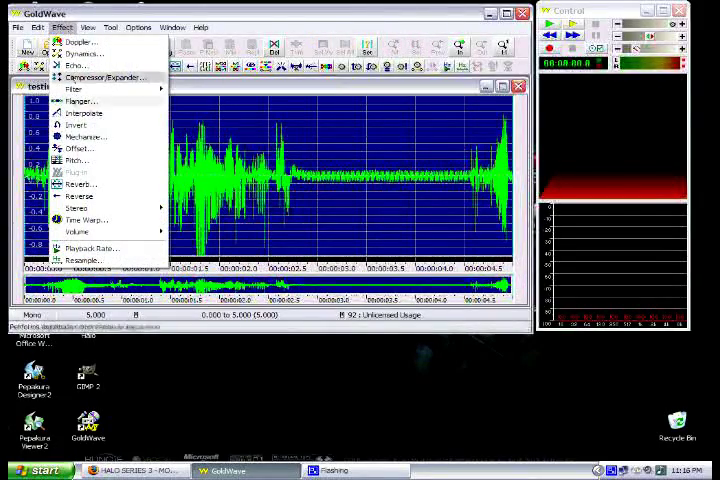
mouse_move(80, 160)
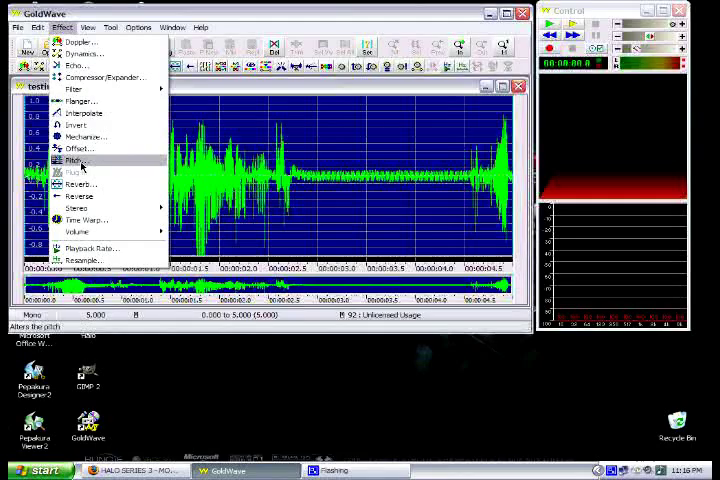
left_click(73, 160)
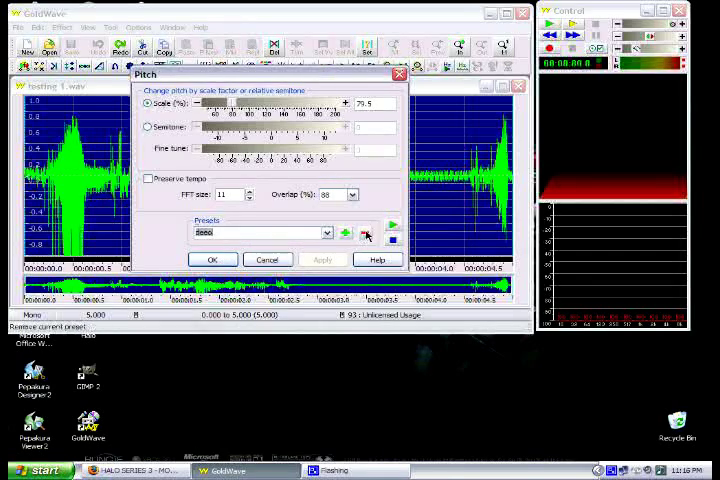
left_click(326, 232)
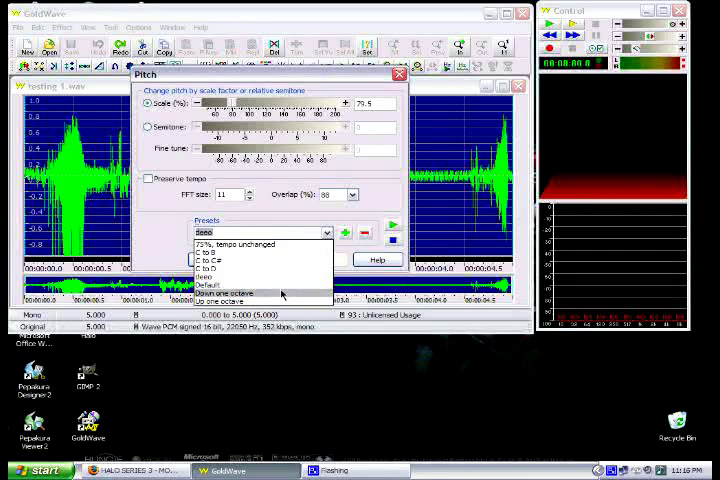
left_click(364, 231)
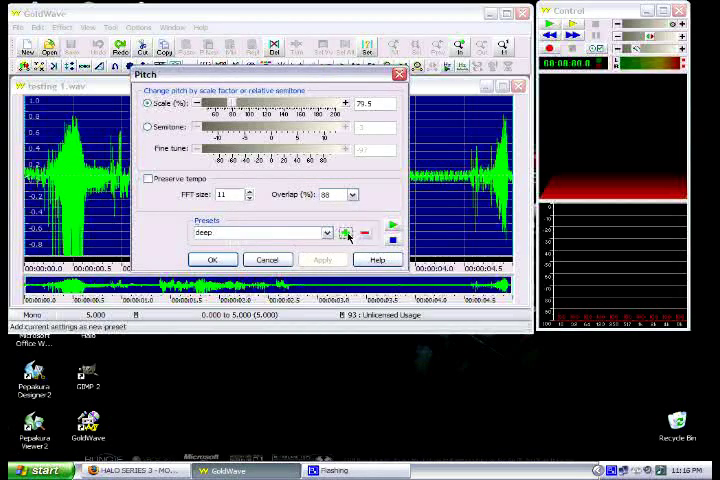
left_click(212, 259)
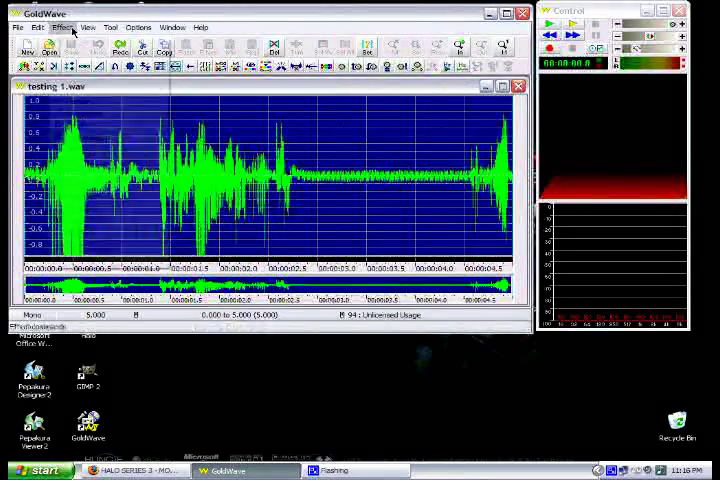
Apply a 139.4% pitch scale to 'testing 1.wav', shortening it to 3.587 seconds
left_click(63, 27)
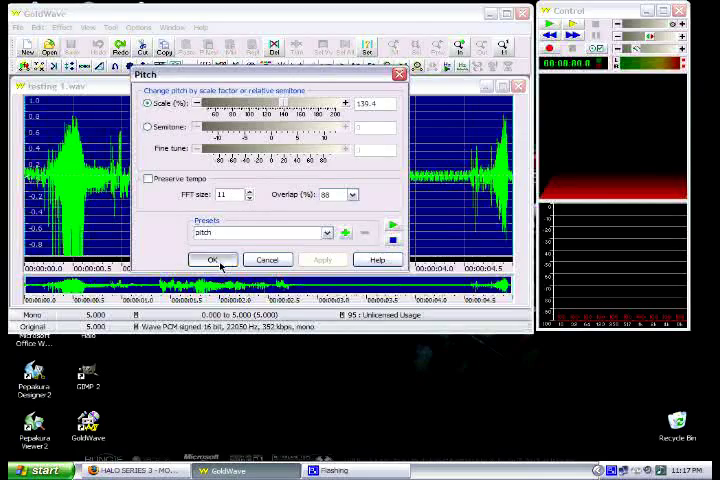
left_click(211, 260)
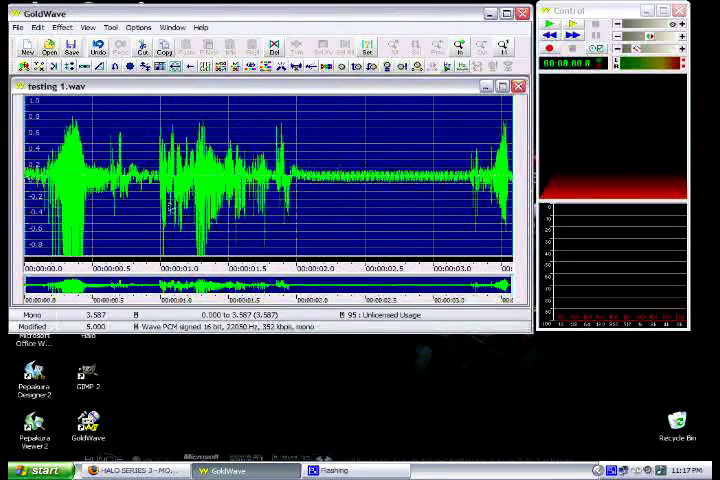